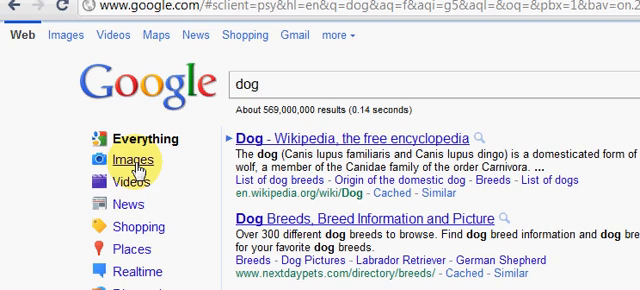
Show Google's image results for the 'dog' search via the Images link
left_click(132, 160)
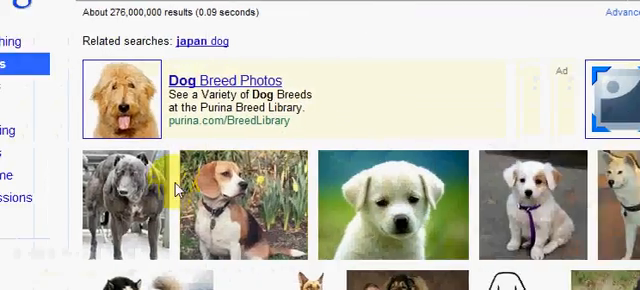
Scroll down the dog image results to reach the white puppy wallpaper thumbnail
scroll("down", 3)
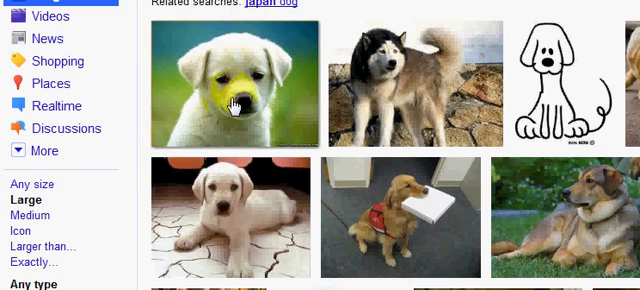
mouse_move(236, 104)
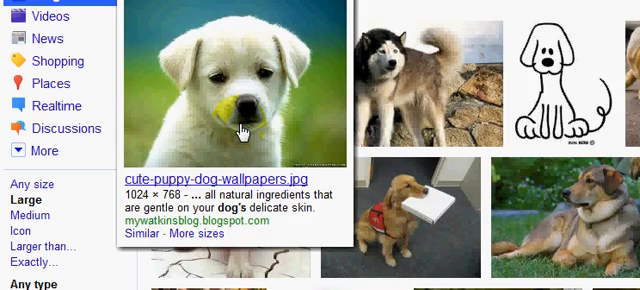
left_click(240, 100)
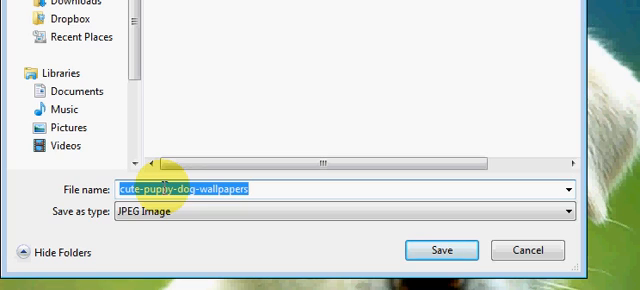
Save the puppy photo to the Desktop as a JPEG file named 'dog'
type("dog")
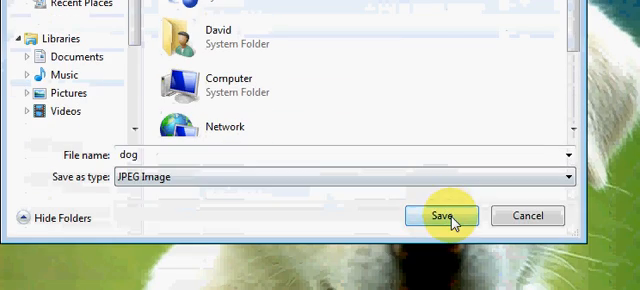
left_click(446, 216)
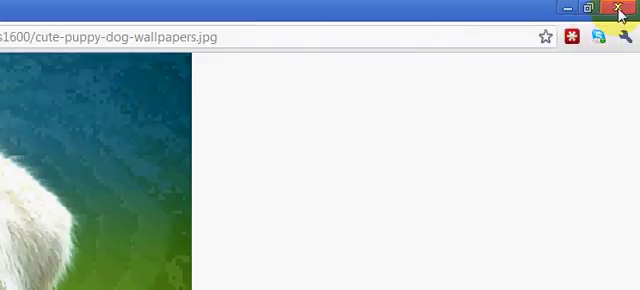
Close Chrome so the Windows desktop with the saved 'dog' image shows
left_click(620, 8)
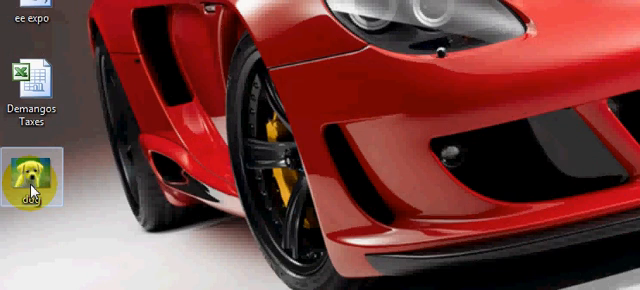